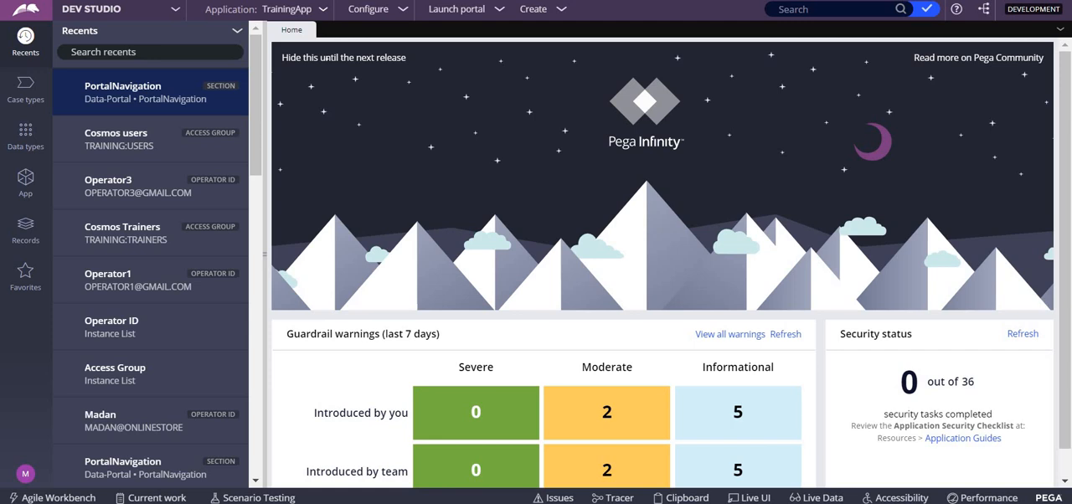
{"action": "mouse_move", "coordinate": [496, 15]}
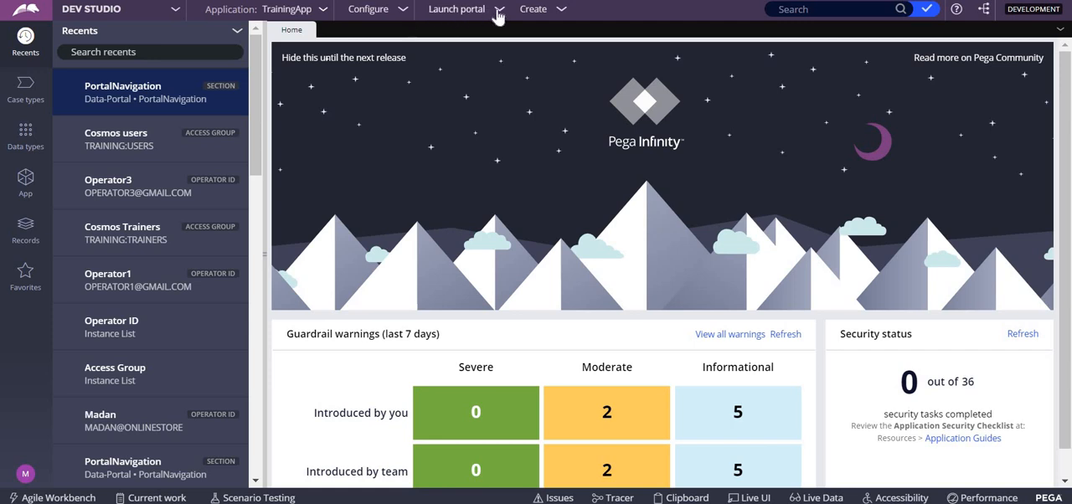
- Launch the User Portal from the Launch portal menu
{"action": "left_click", "coordinate": [456, 10]}
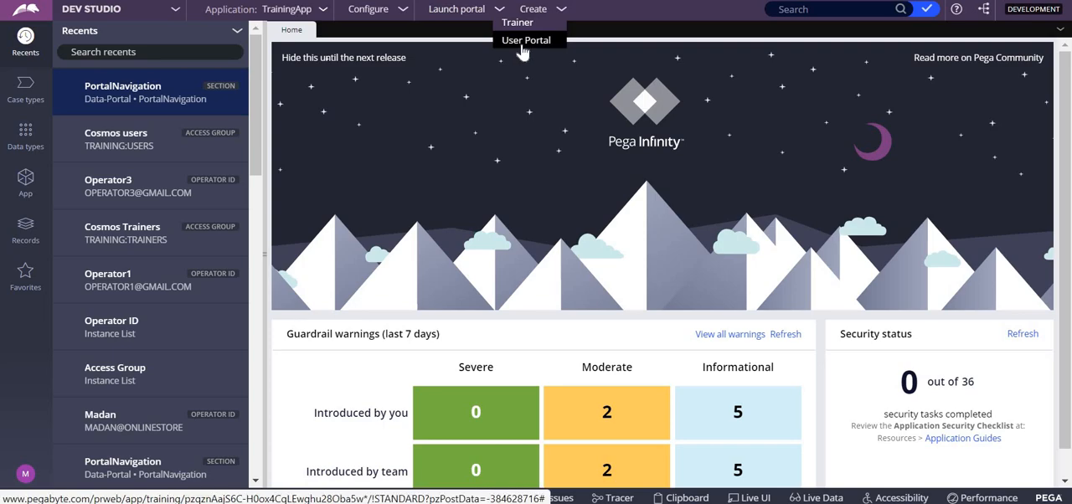
{"action": "left_click", "coordinate": [526, 40]}
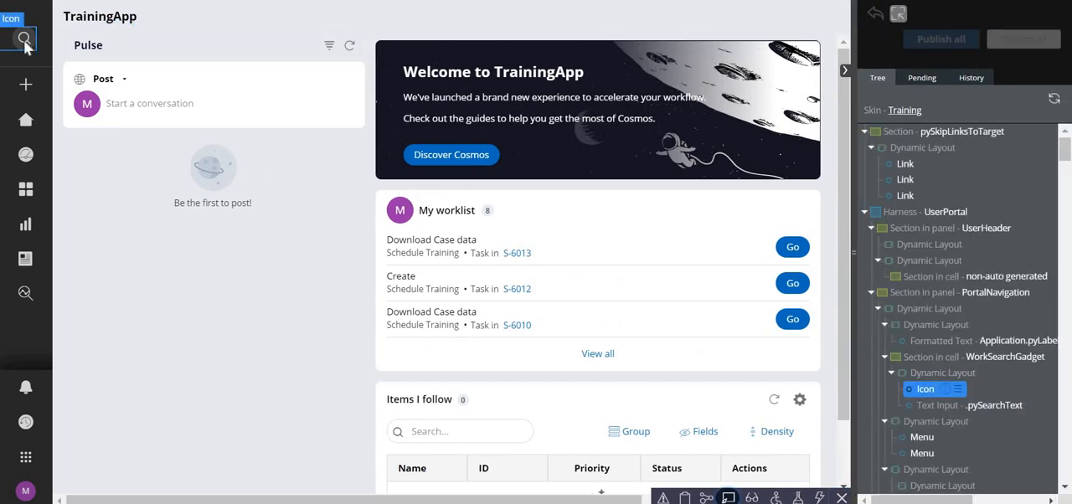
- Open the PortalNavigation section rule from Live UI and return to it in Dev Studio
{"action": "left_click", "coordinate": [25, 41]}
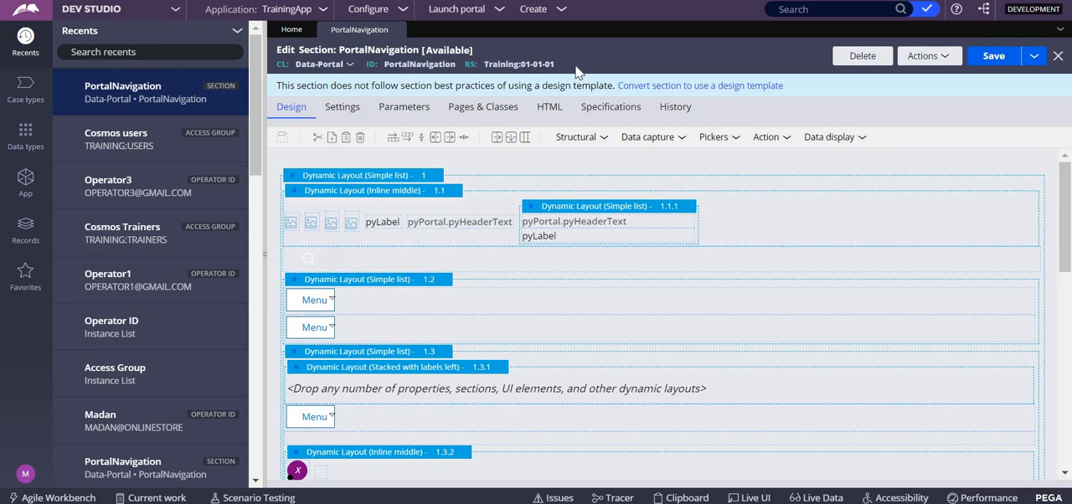
{"action": "mouse_move", "coordinate": [295, 213]}
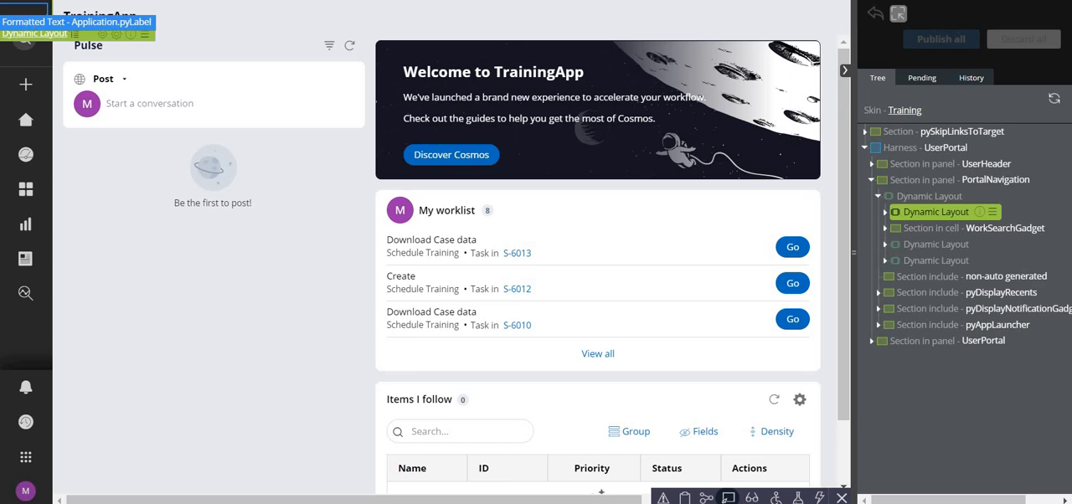
{"action": "left_click", "coordinate": [935, 212]}
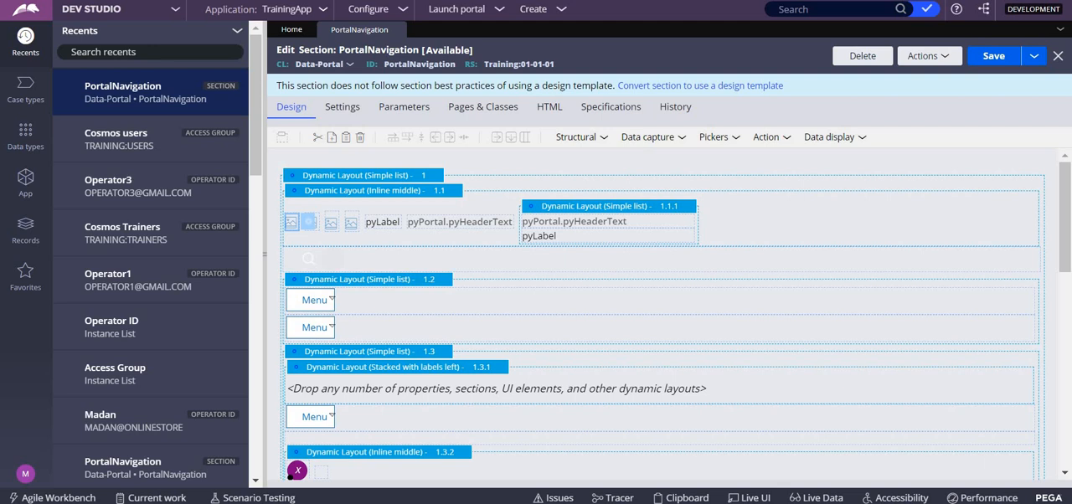
{"action": "mouse_move", "coordinate": [664, 238]}
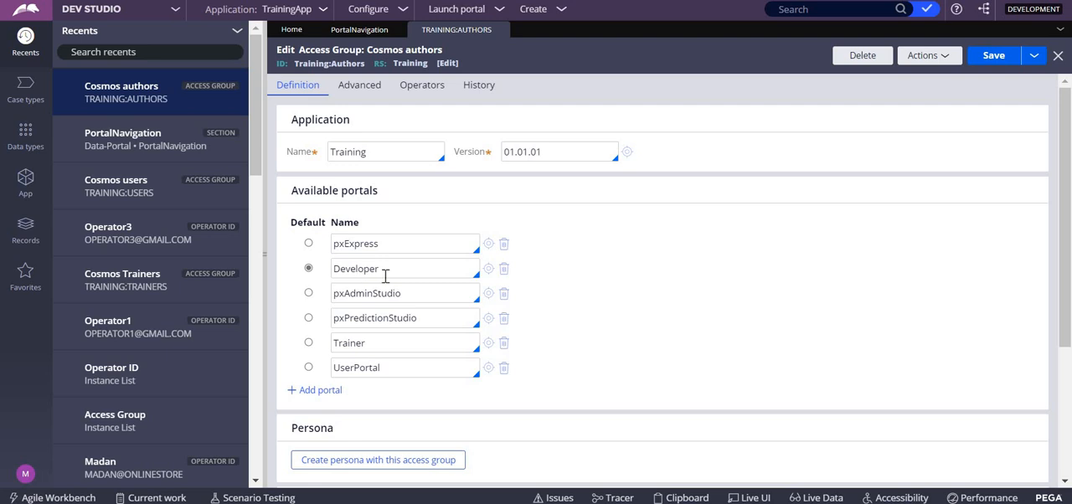
{"action": "mouse_move", "coordinate": [625, 378]}
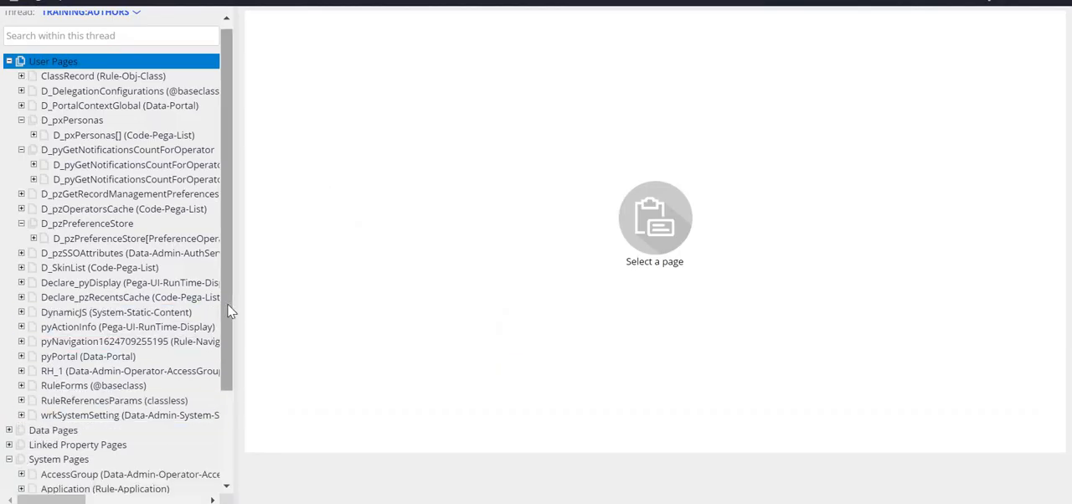
- Inspect the AccessGroup clipboard page's pyPortal value, Developer, then close the Clipboard Viewer
{"action": "left_click", "coordinate": [131, 362]}
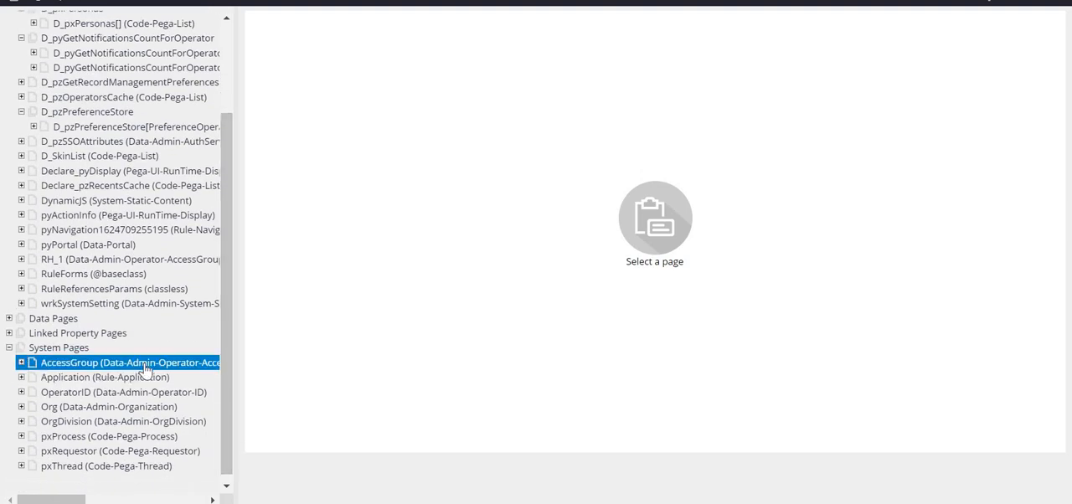
{"action": "left_click", "coordinate": [130, 362]}
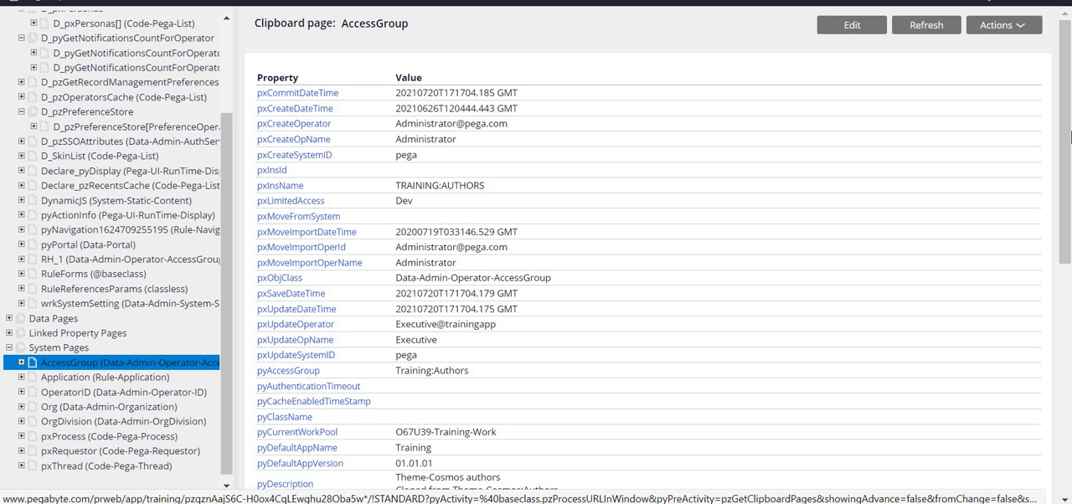
{"action": "scroll", "scroll_direction": "down", "scroll_amount": 3}
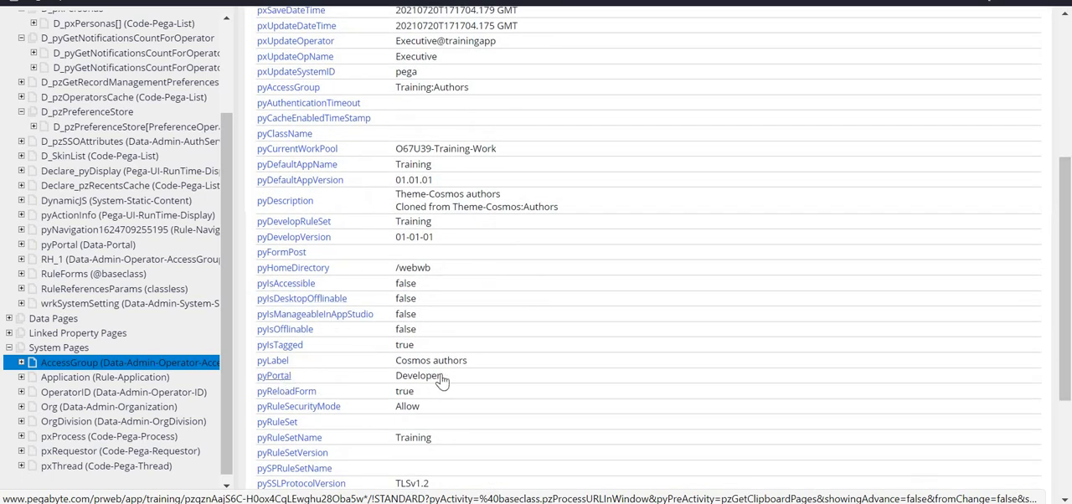
{"action": "double_click", "coordinate": [418, 375]}
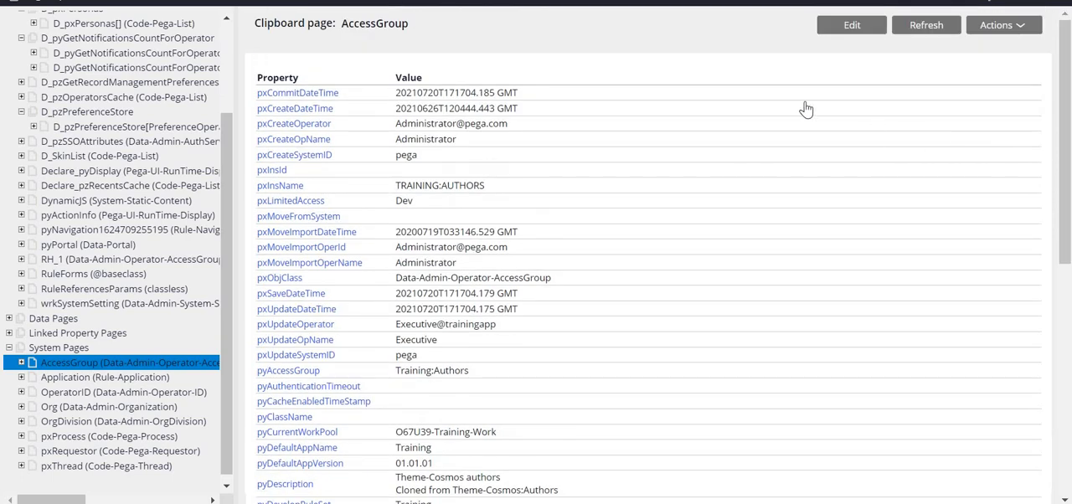
{"action": "mouse_move", "coordinate": [522, 60]}
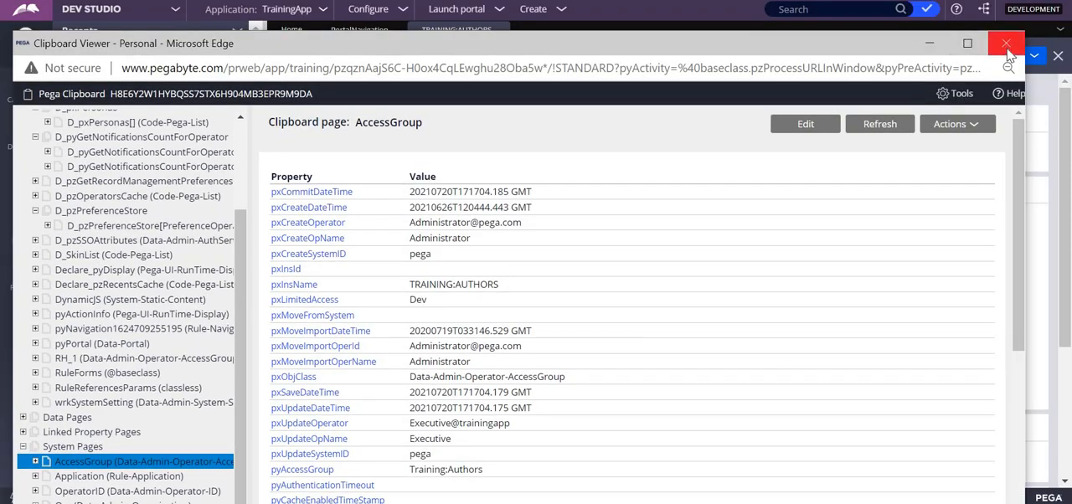
{"action": "left_click", "coordinate": [1007, 44]}
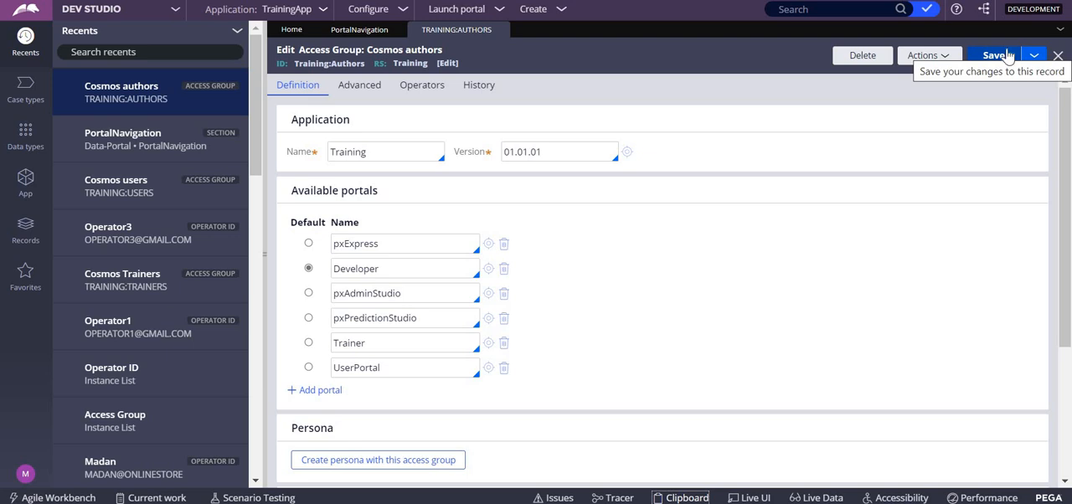
{"action": "mouse_move", "coordinate": [375, 15]}
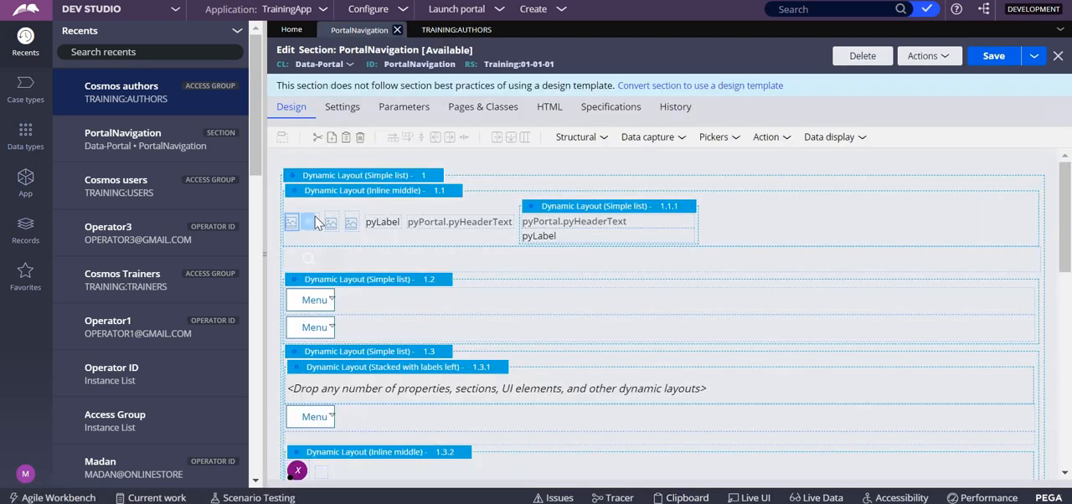
{"action": "mouse_move", "coordinate": [308, 222]}
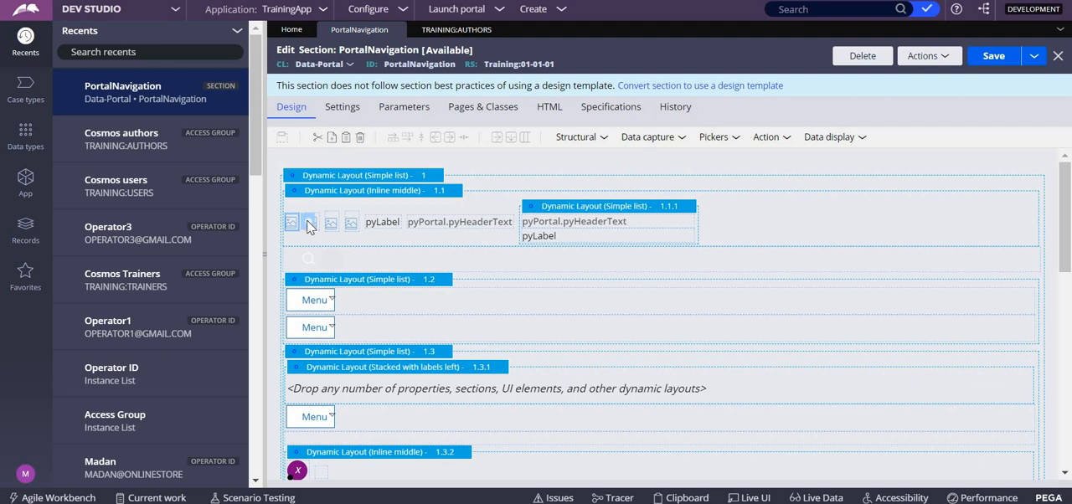
- Open Cell Properties of the first logo image showing Application.pyLogoReference and its visibility condition
{"action": "double_click", "coordinate": [291, 221]}
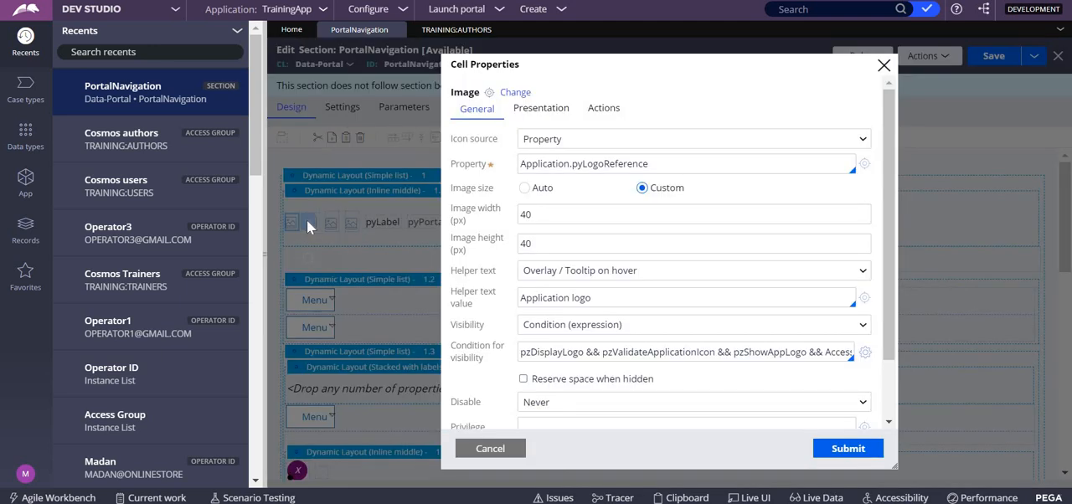
{"action": "mouse_move", "coordinate": [521, 339]}
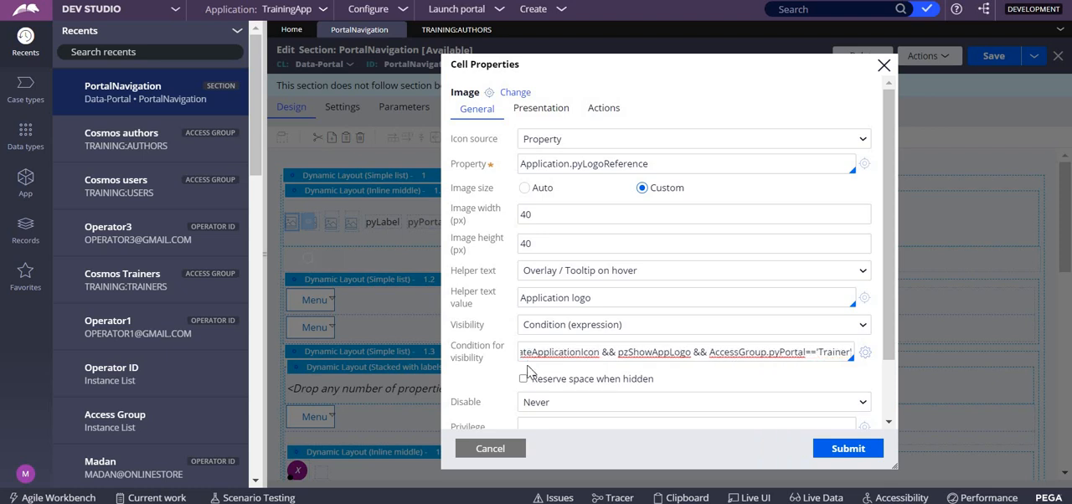
{"action": "mouse_move", "coordinate": [821, 370]}
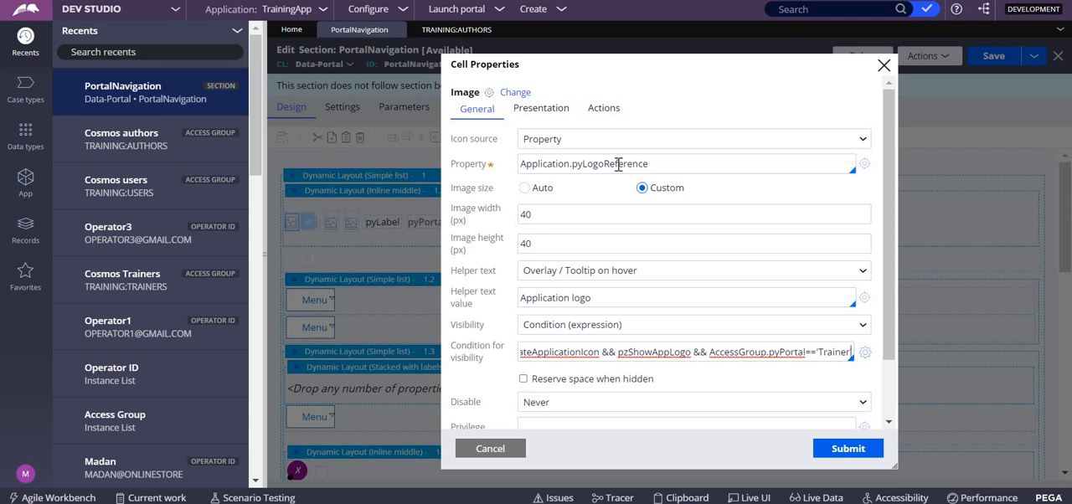
- Review the visibility condition AccessGroup.pyPortal=="Trainer" and close the cell properties unchanged
{"action": "left_click", "coordinate": [851, 352]}
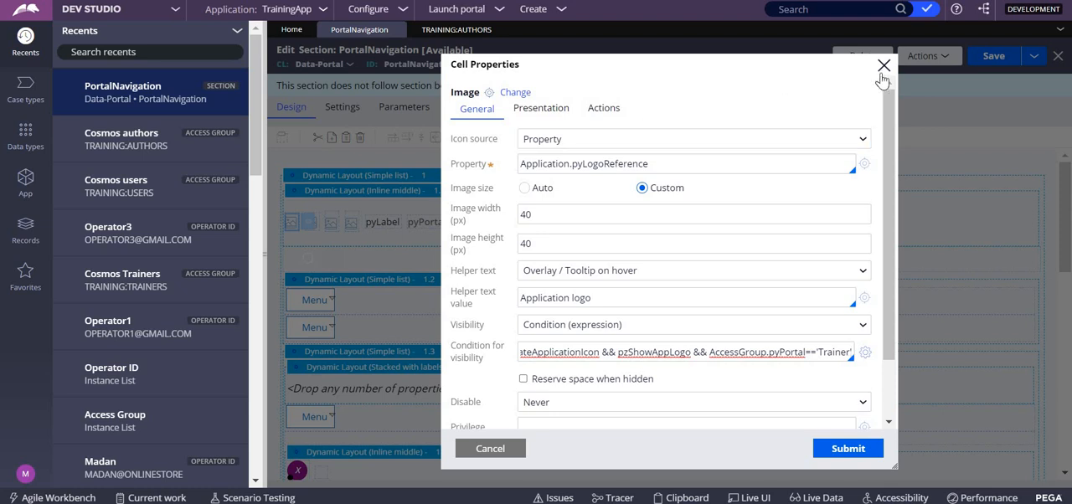
{"action": "left_click", "coordinate": [883, 65]}
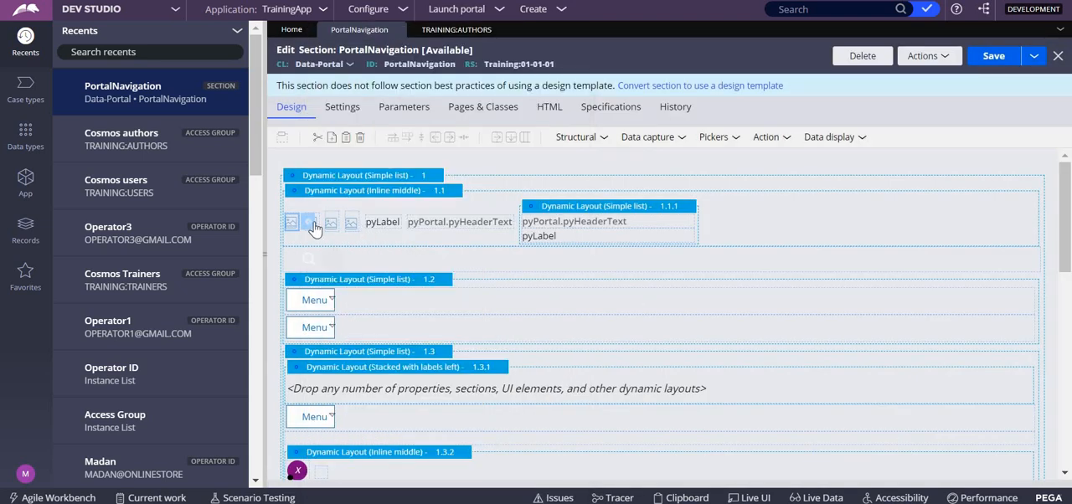
{"action": "right_click", "coordinate": [311, 221]}
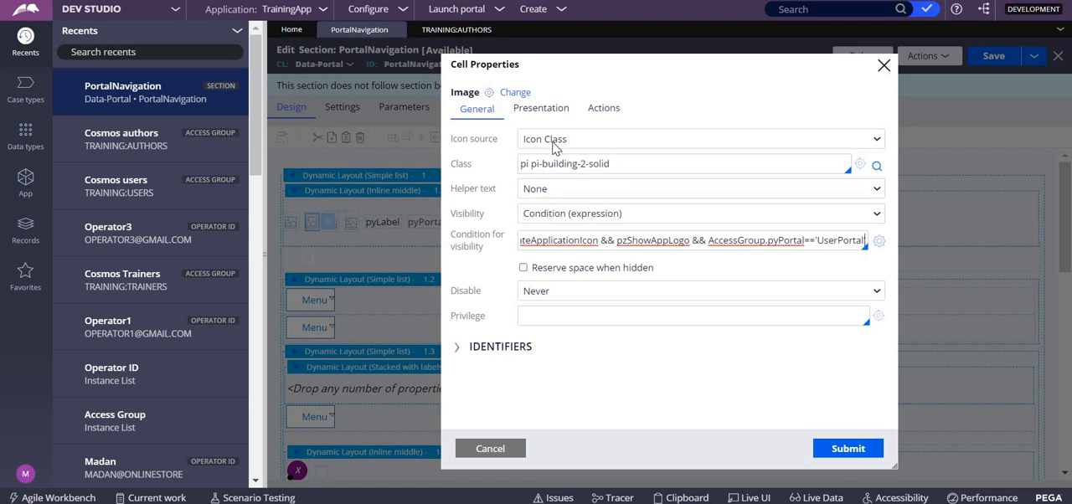
{"action": "mouse_move", "coordinate": [875, 164]}
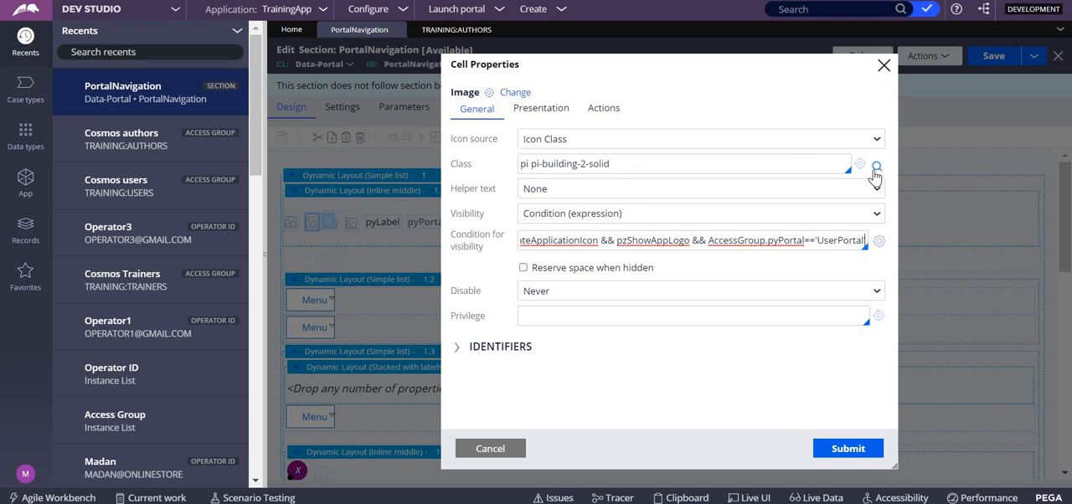
{"action": "left_click", "coordinate": [876, 164]}
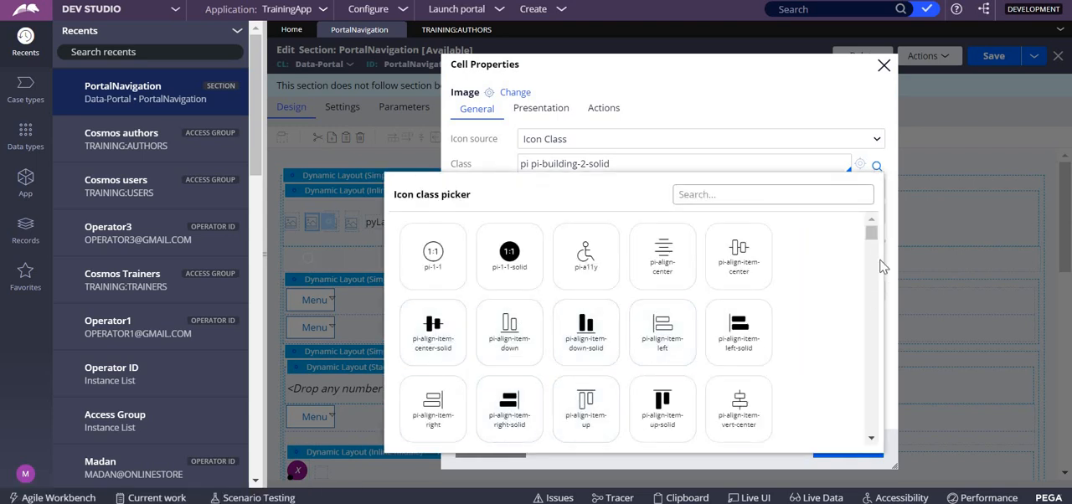
{"action": "scroll", "scroll_direction": "down", "scroll_amount": 3}
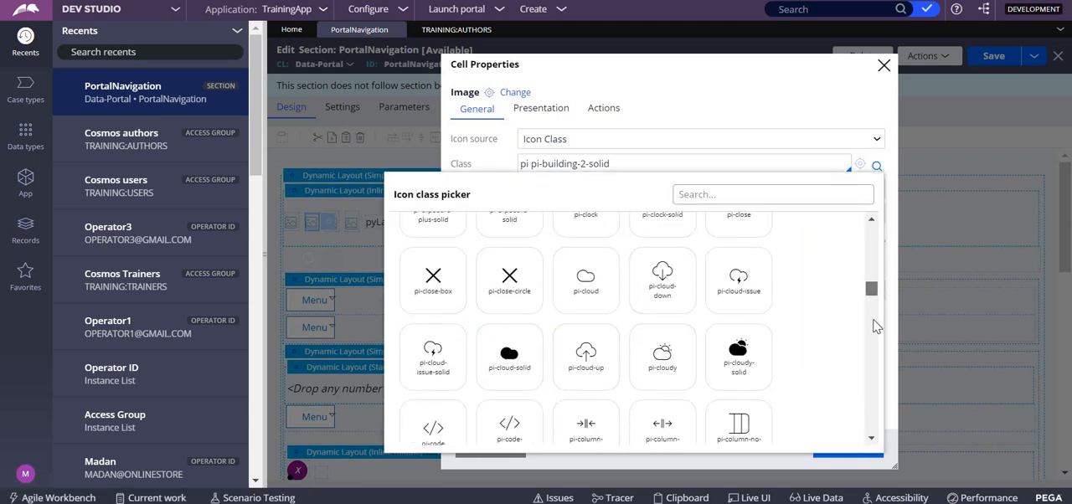
{"action": "scroll", "scroll_direction": "down", "scroll_amount": 3}
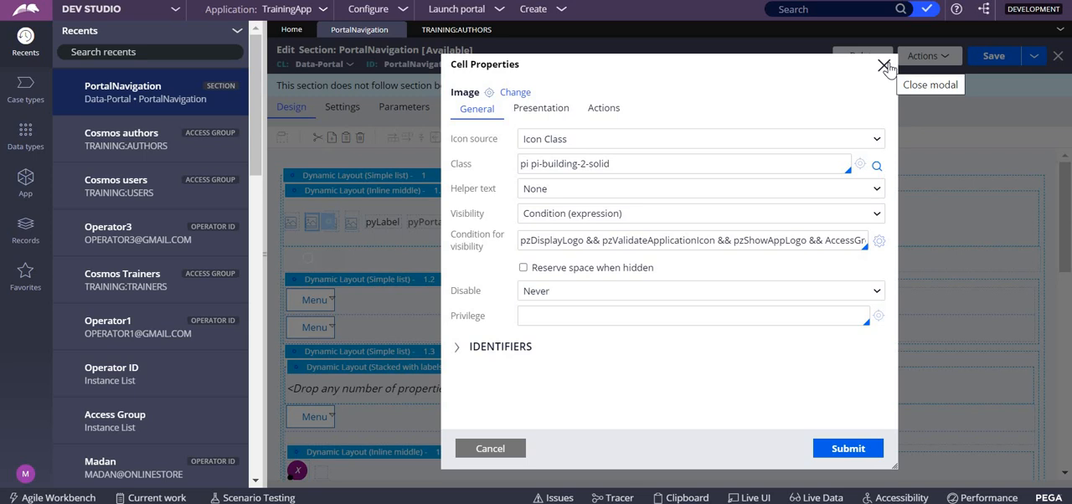
{"action": "left_click", "coordinate": [879, 67]}
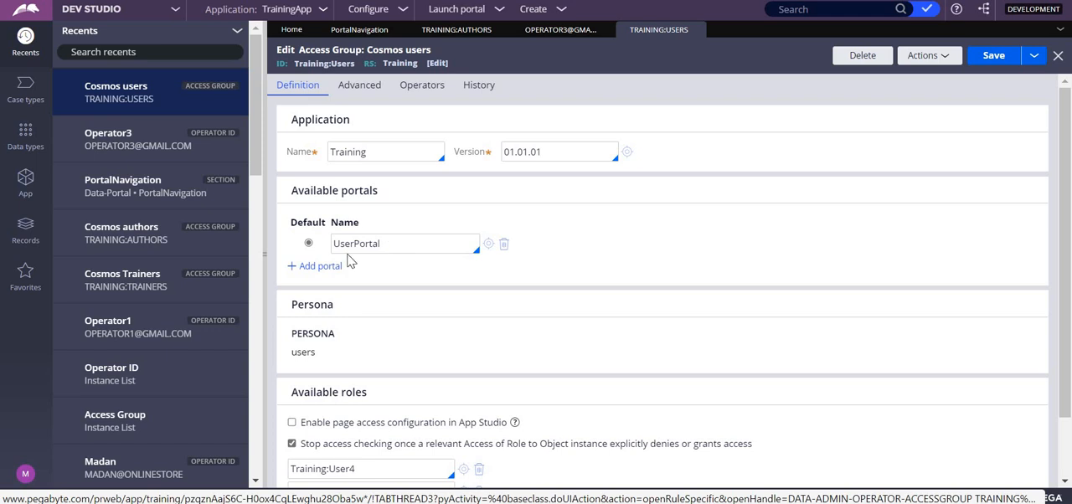
- Inspect the Cosmos users access group's available portal, UserPortal
{"action": "left_click", "coordinate": [108, 326]}
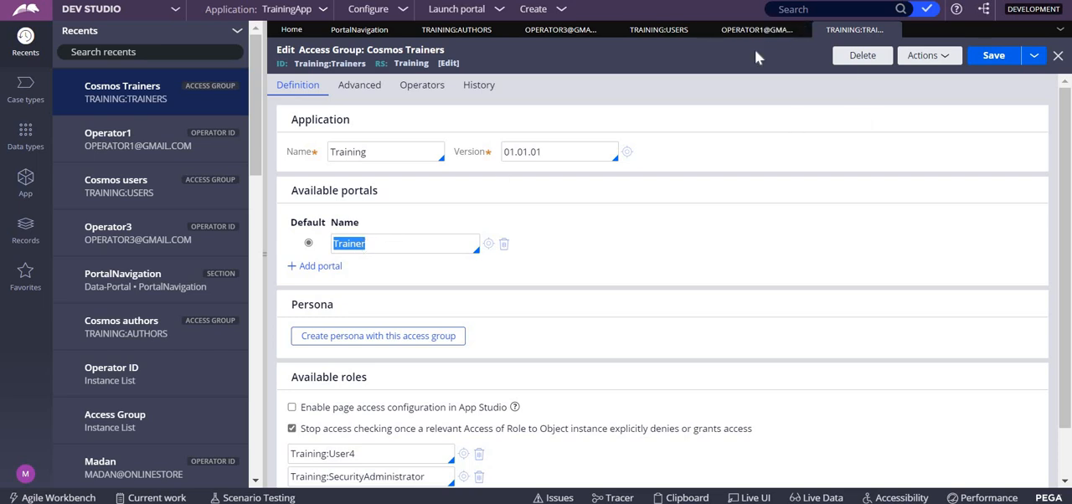
{"action": "mouse_move", "coordinate": [30, 469]}
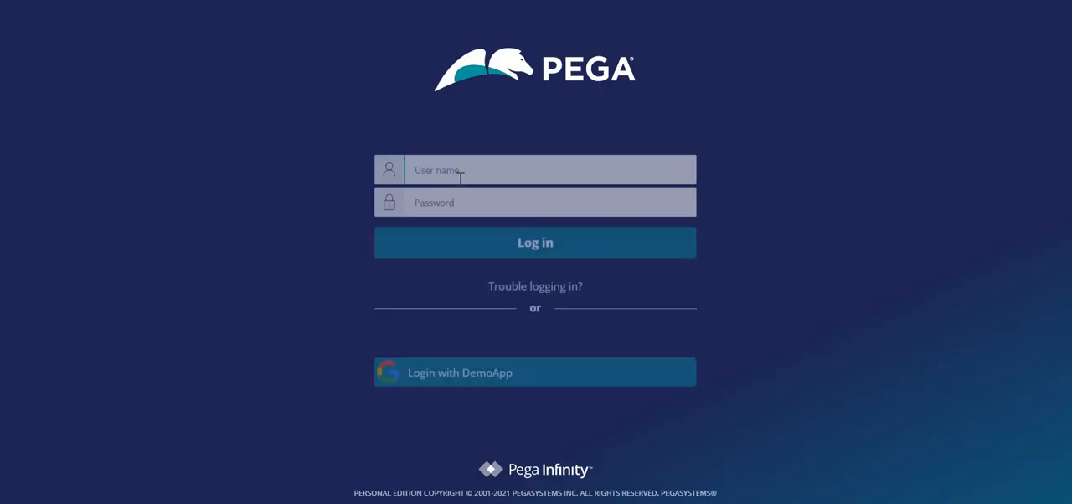
- Enter Operator1's login name on the Pega login page
{"action": "left_click", "coordinate": [536, 242]}
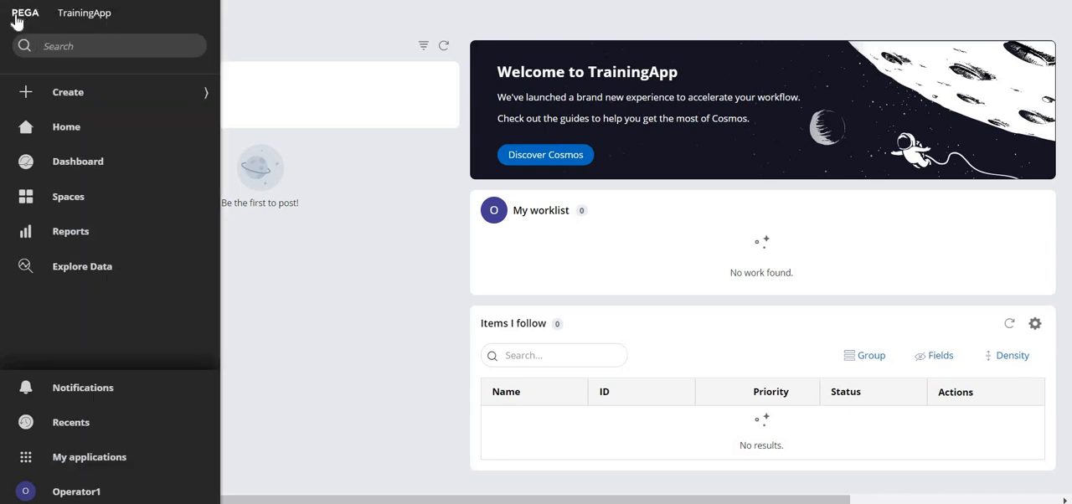
{"action": "mouse_move", "coordinate": [25, 17]}
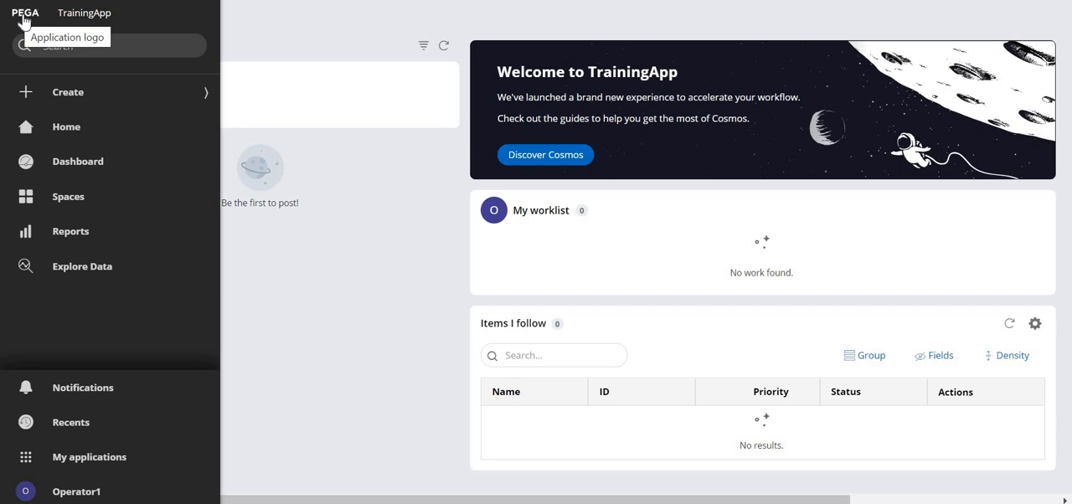
{"action": "mouse_move", "coordinate": [34, 399]}
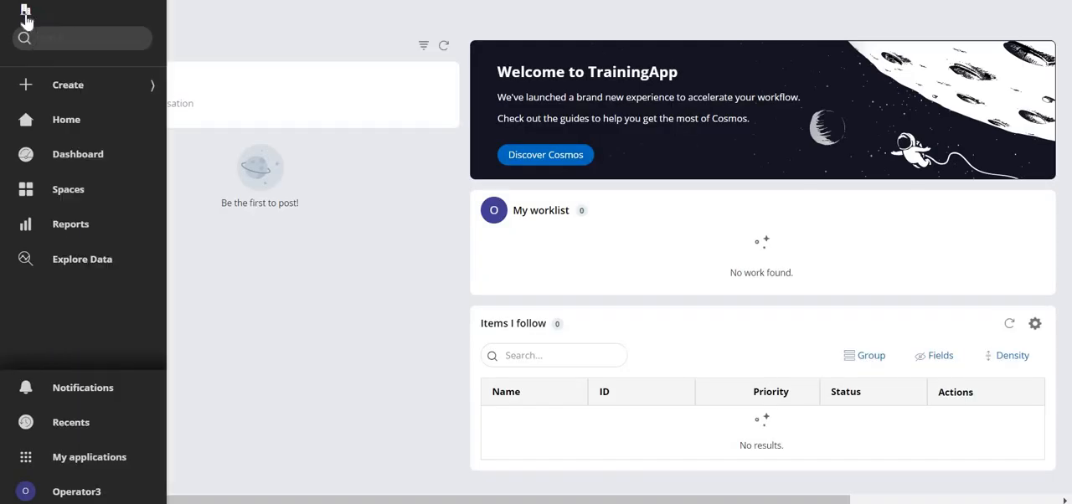
- Expand Operator3's navigation to reveal the UserPortal building icon instead of the Pega logo
{"action": "left_click", "coordinate": [25, 15]}
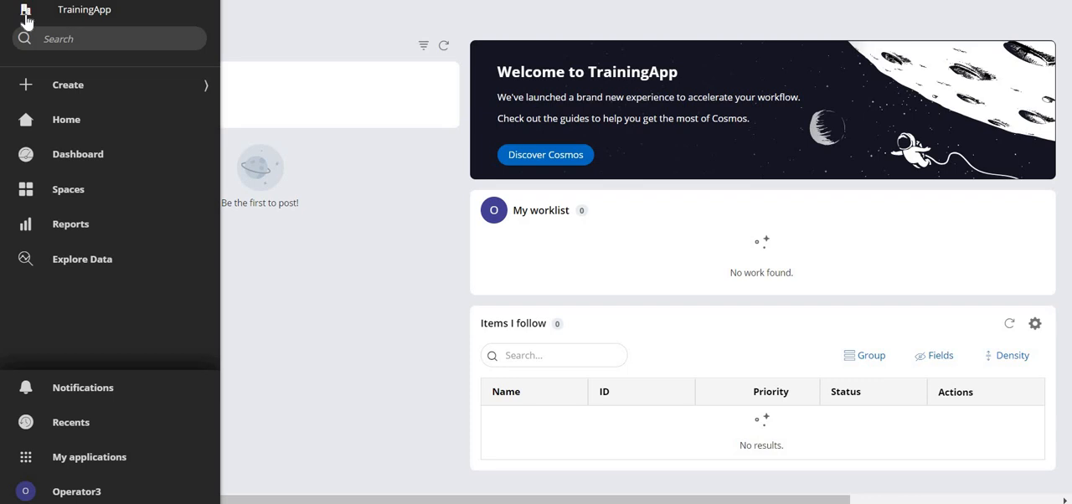
{"action": "mouse_move", "coordinate": [187, 128]}
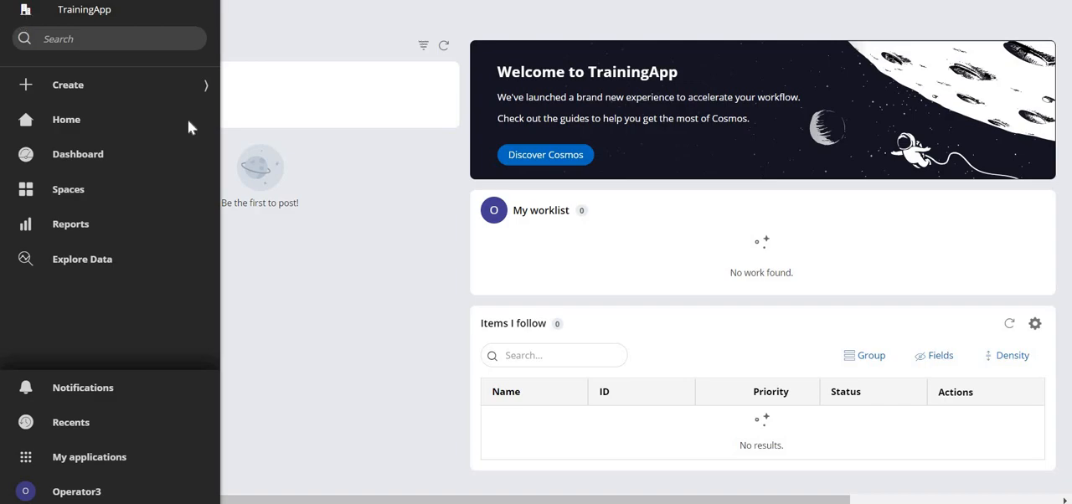